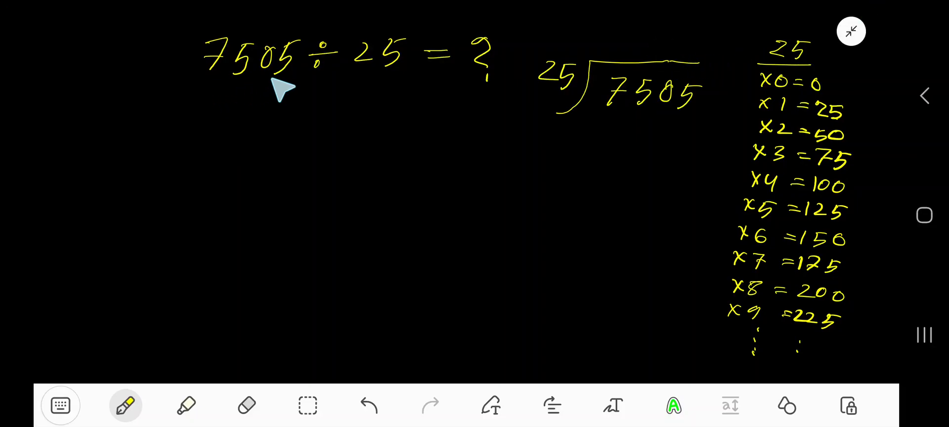
mouse_move(542, 109)
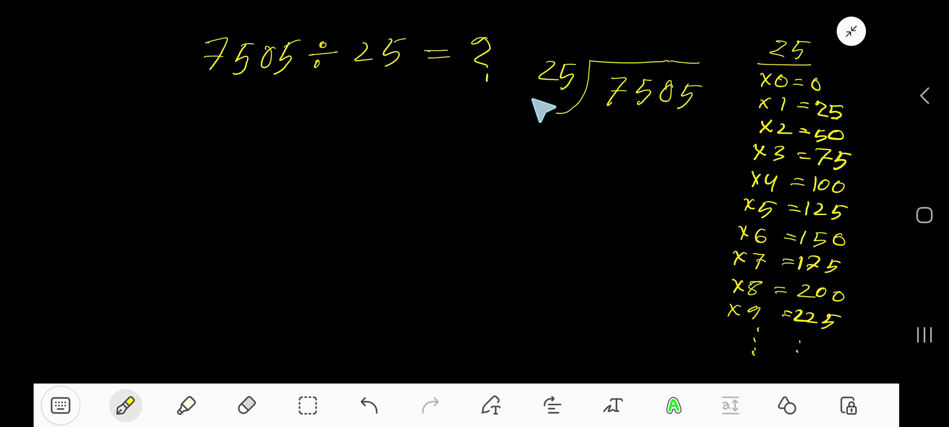
mouse_move(659, 130)
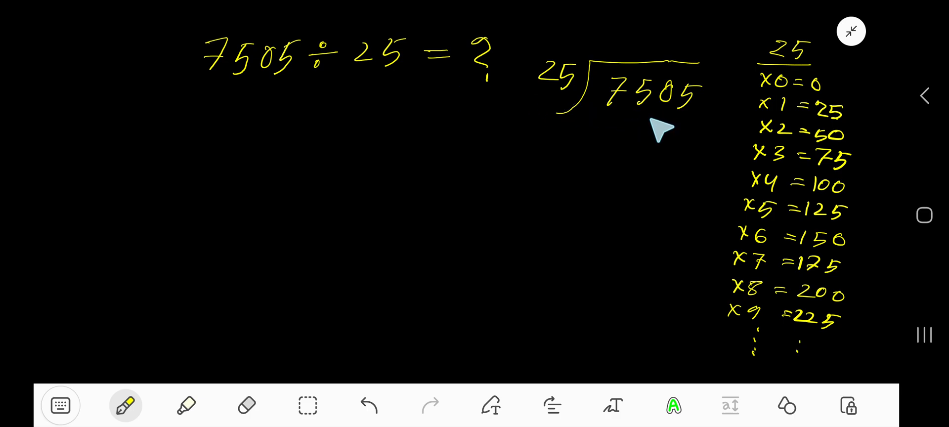
mouse_move(799, 73)
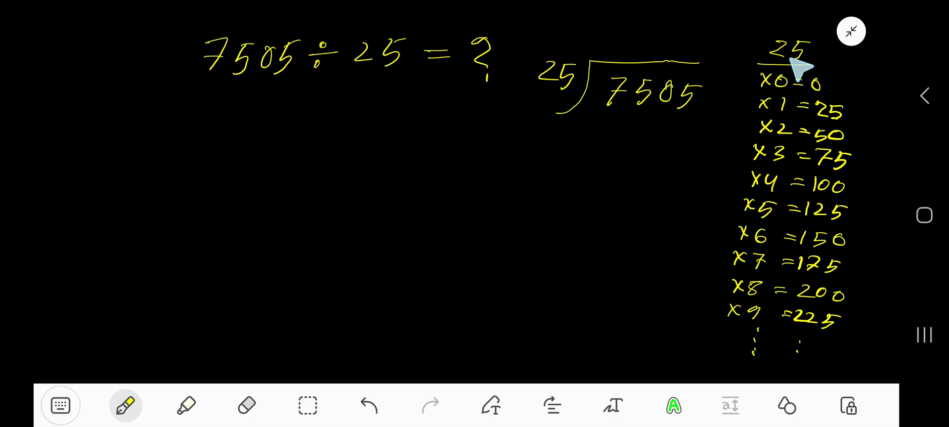
mouse_move(817, 106)
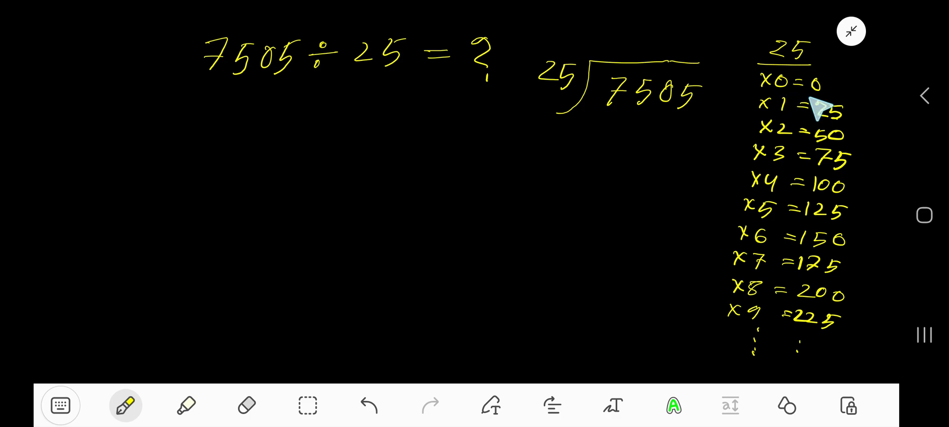
mouse_move(792, 121)
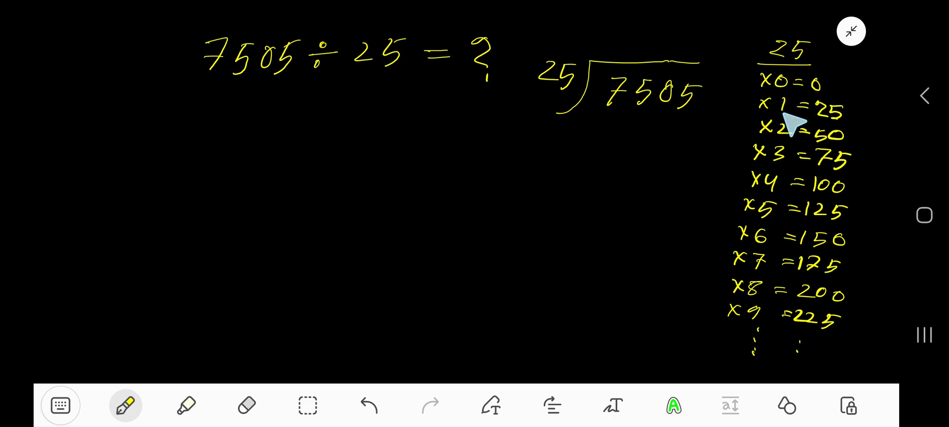
mouse_move(829, 109)
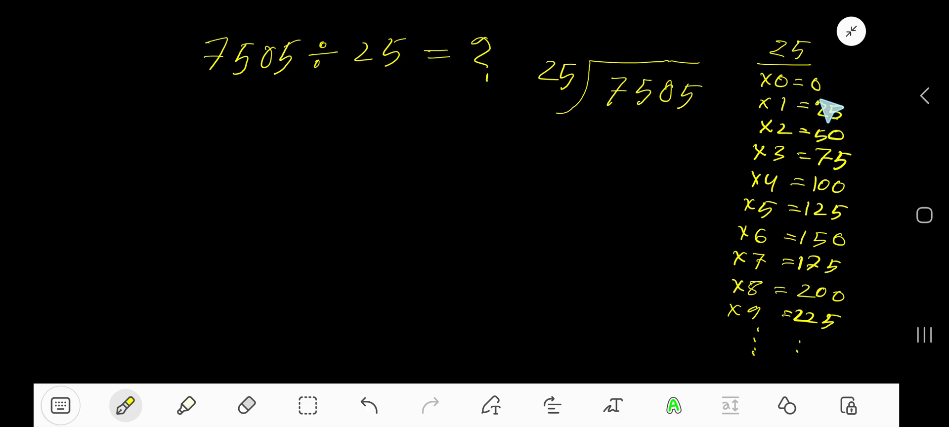
mouse_move(823, 105)
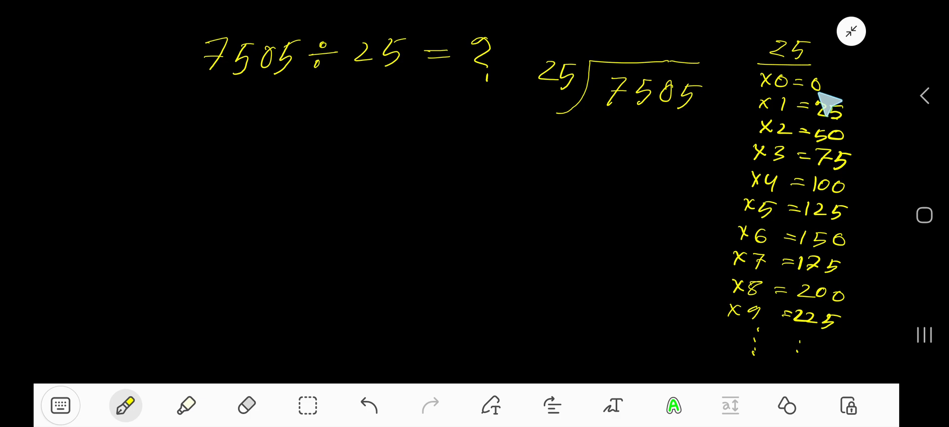
mouse_move(810, 127)
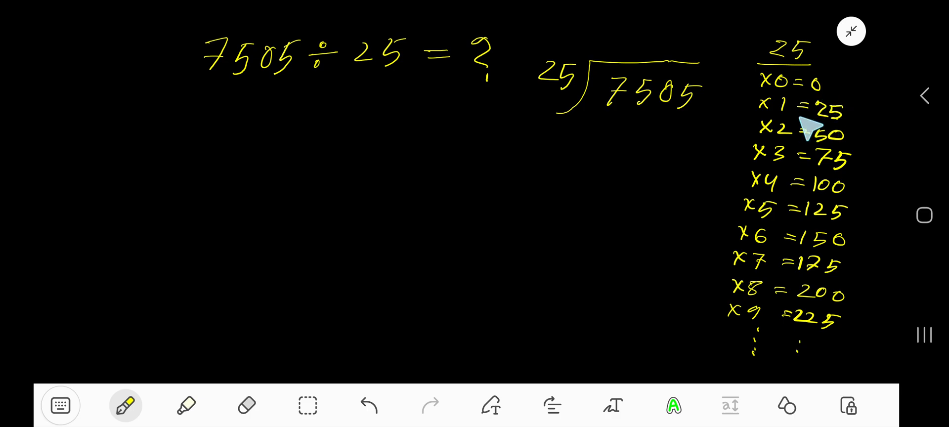
mouse_move(786, 152)
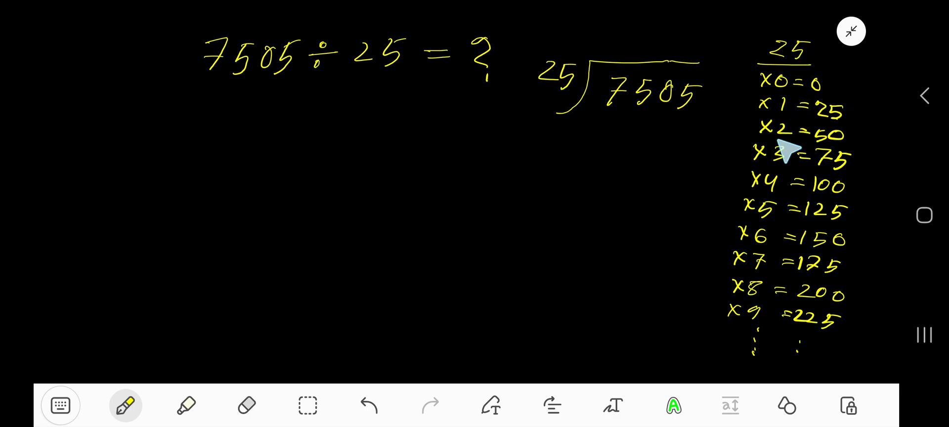
mouse_move(841, 136)
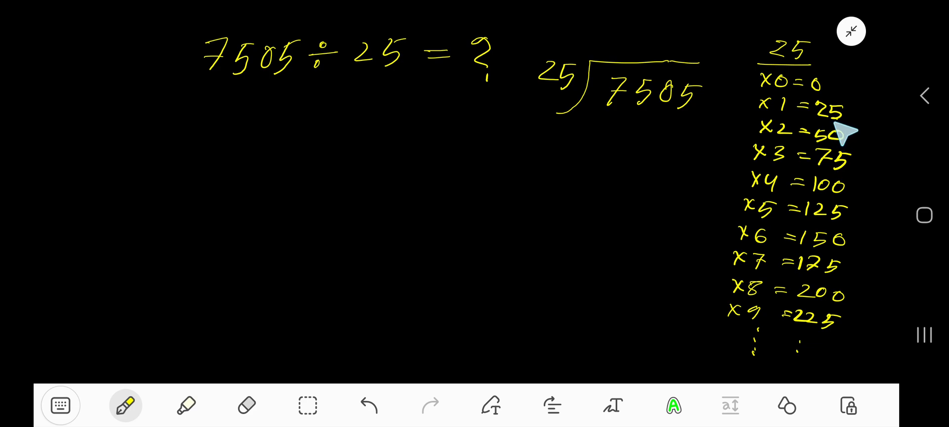
mouse_move(841, 151)
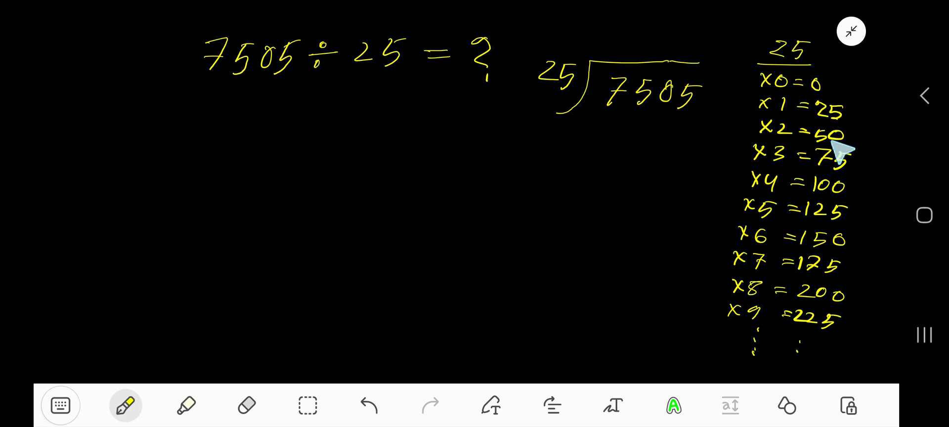
mouse_move(847, 175)
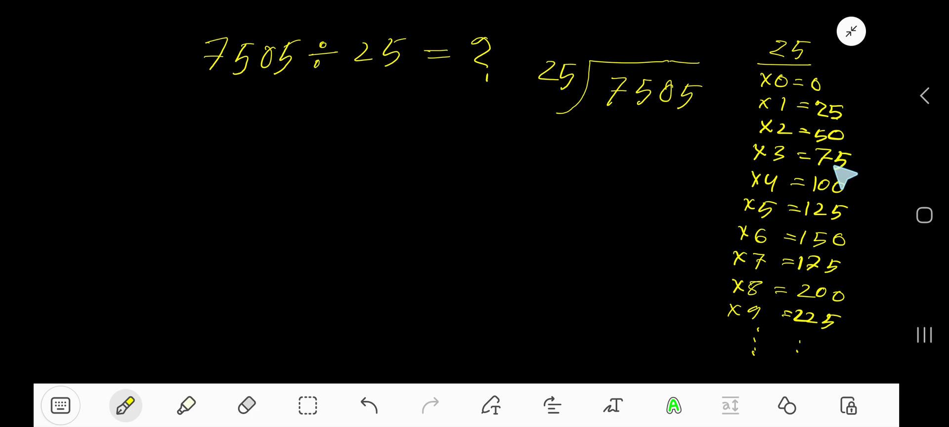
mouse_move(832, 203)
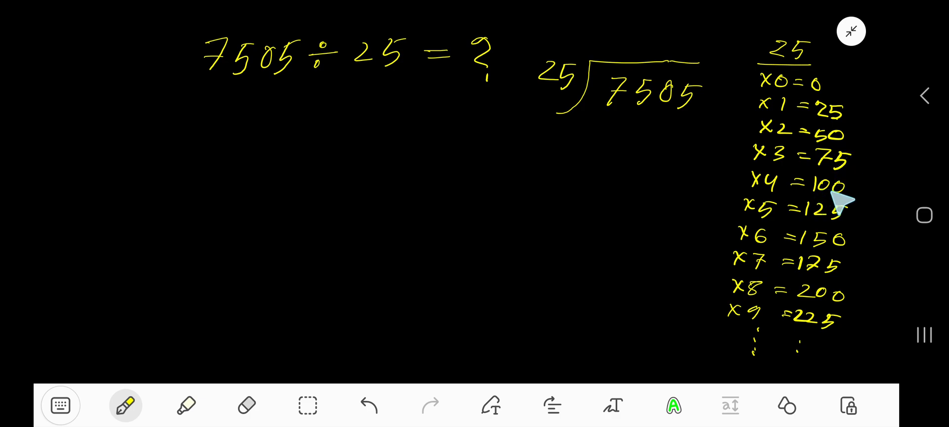
mouse_move(573, 103)
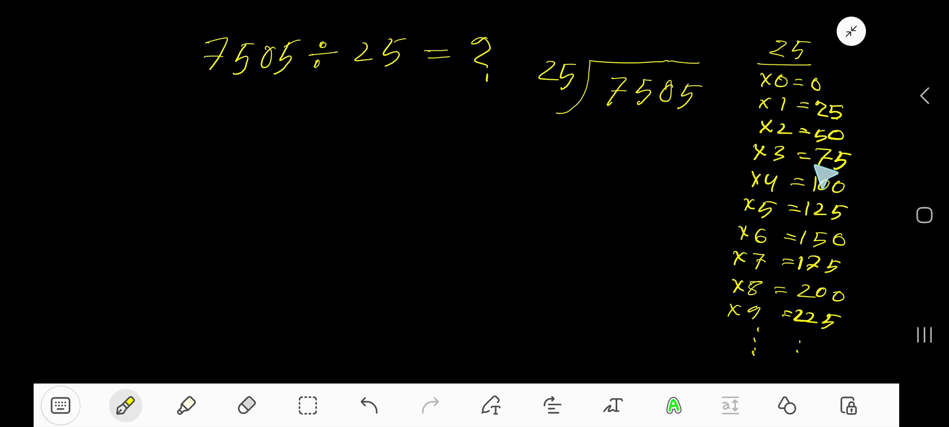
mouse_move(829, 175)
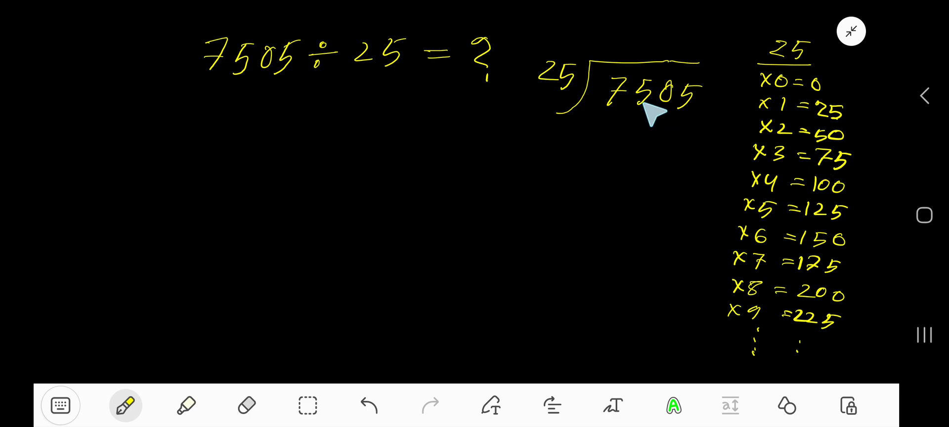
mouse_move(636, 124)
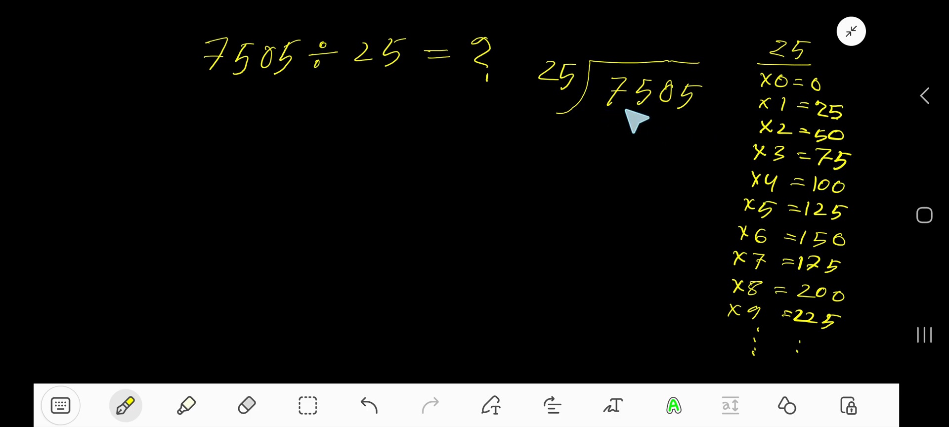
mouse_move(638, 121)
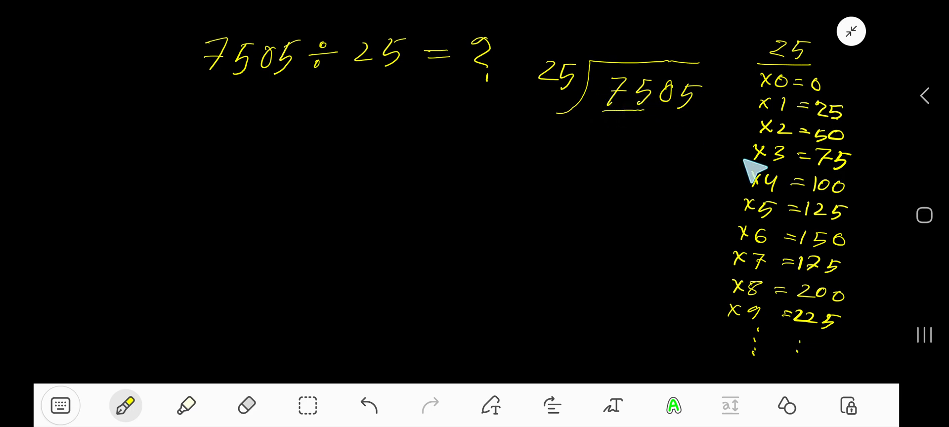
mouse_move(672, 97)
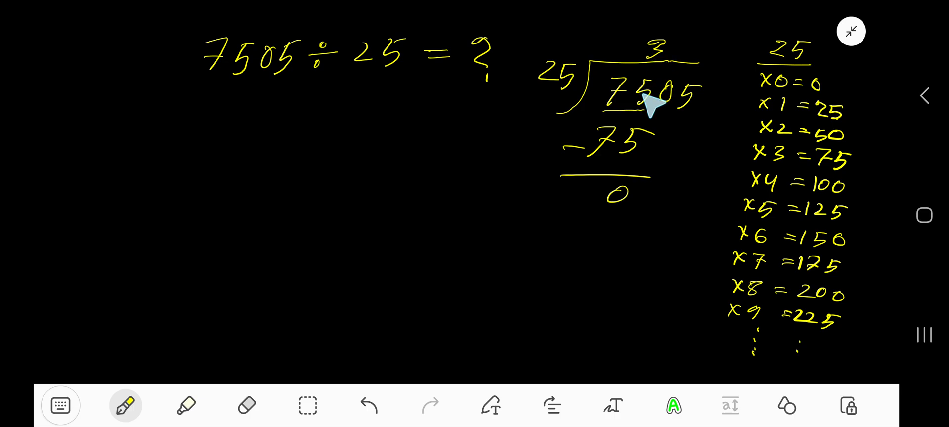
mouse_move(653, 114)
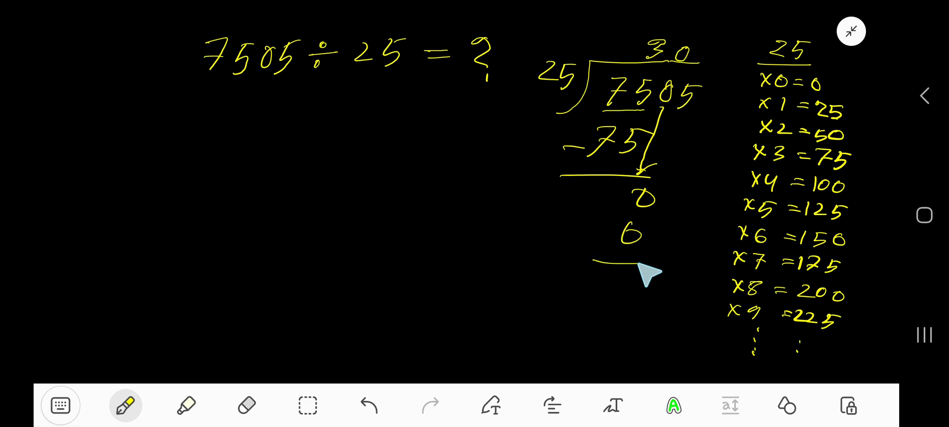
Write the minus 0 step and bring the final 5 of 7505 down.
left_click_drag(684, 126, 651, 257)
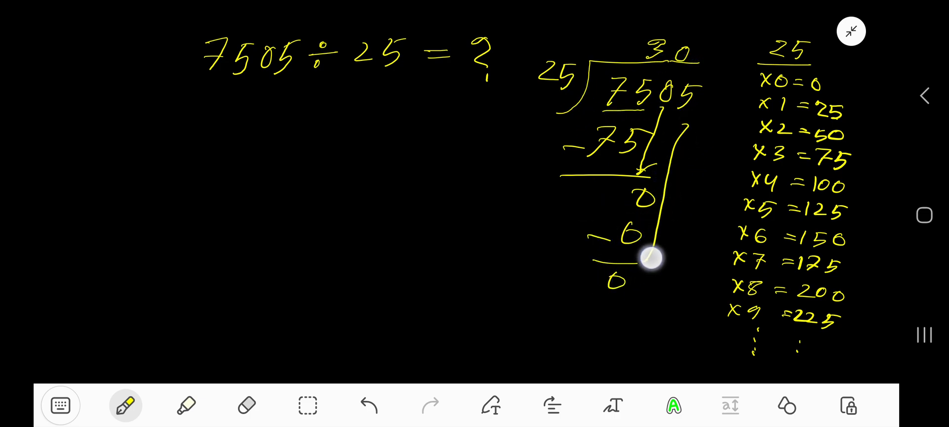
left_click_drag(653, 260, 644, 297)
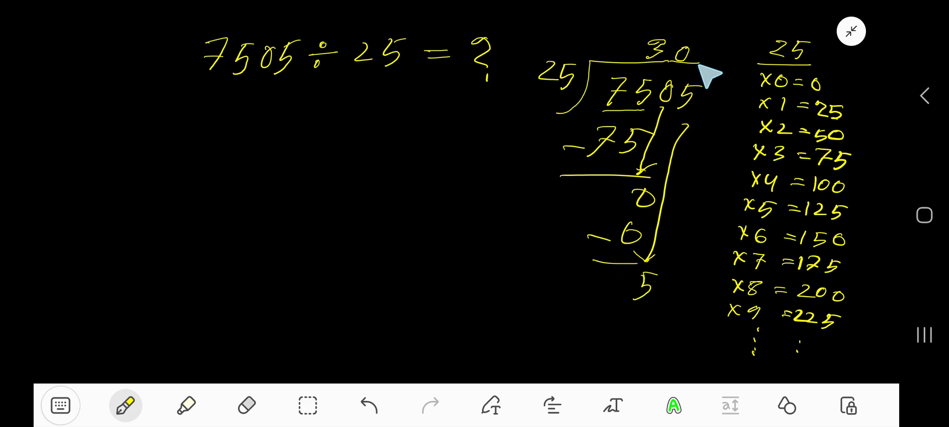
mouse_move(647, 136)
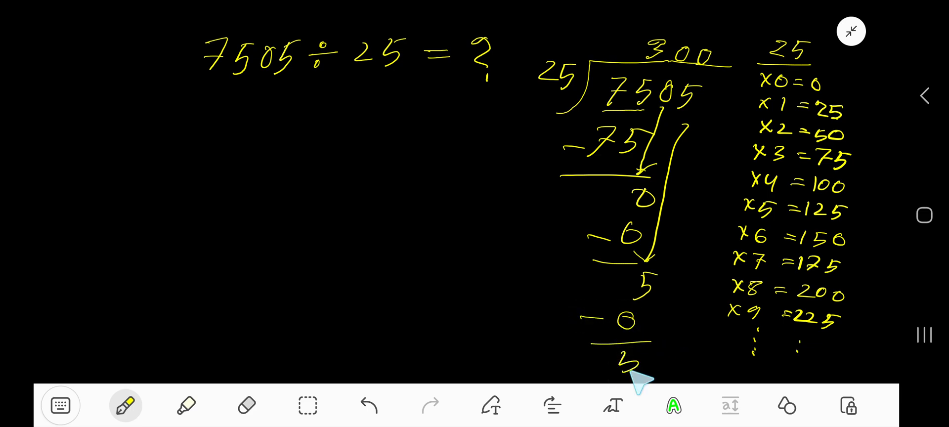
mouse_move(572, 363)
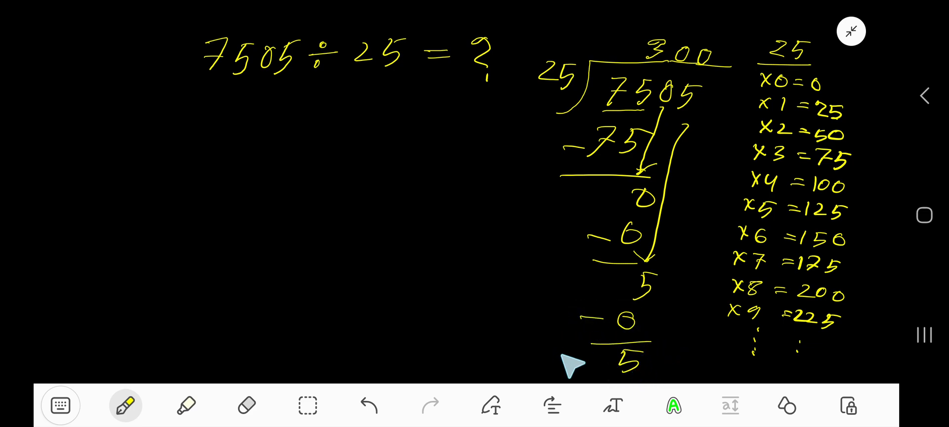
mouse_move(550, 368)
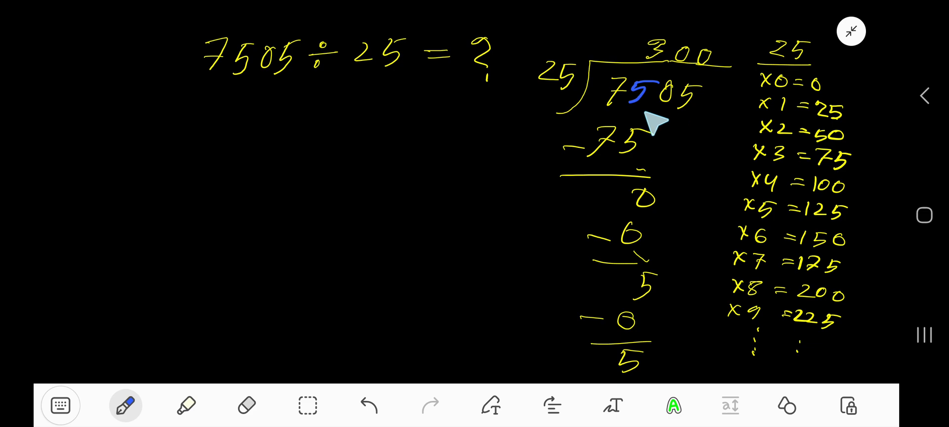
mouse_move(701, 118)
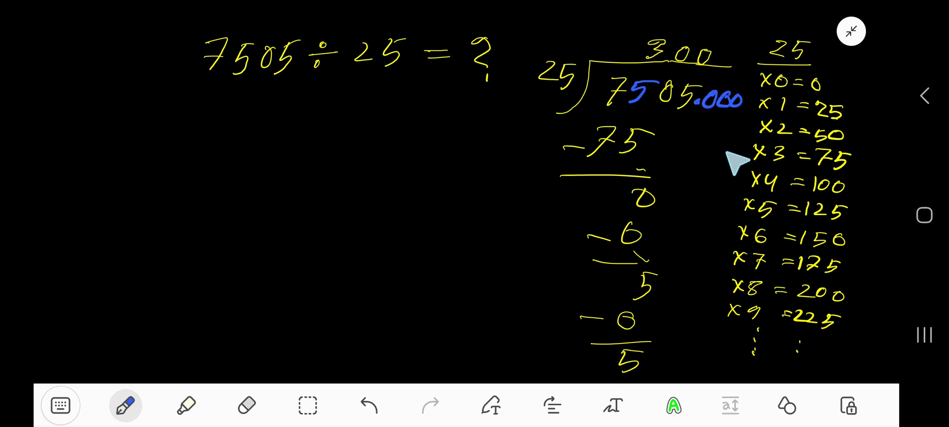
Bring a decimal 0 down beside the remainder 5 to make 50.
left_click_drag(701, 112, 659, 326)
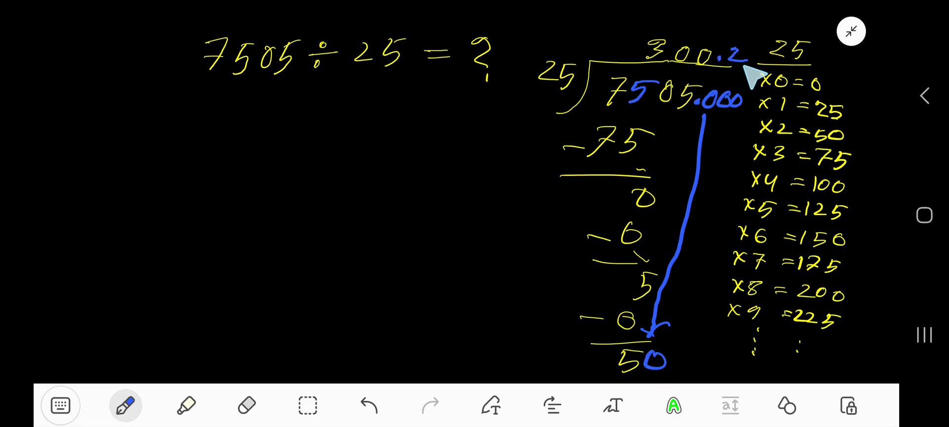
scroll("down", 3)
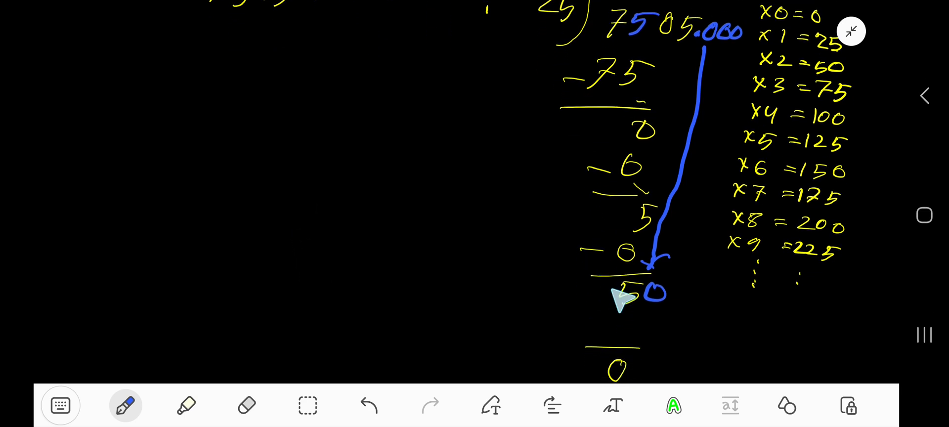